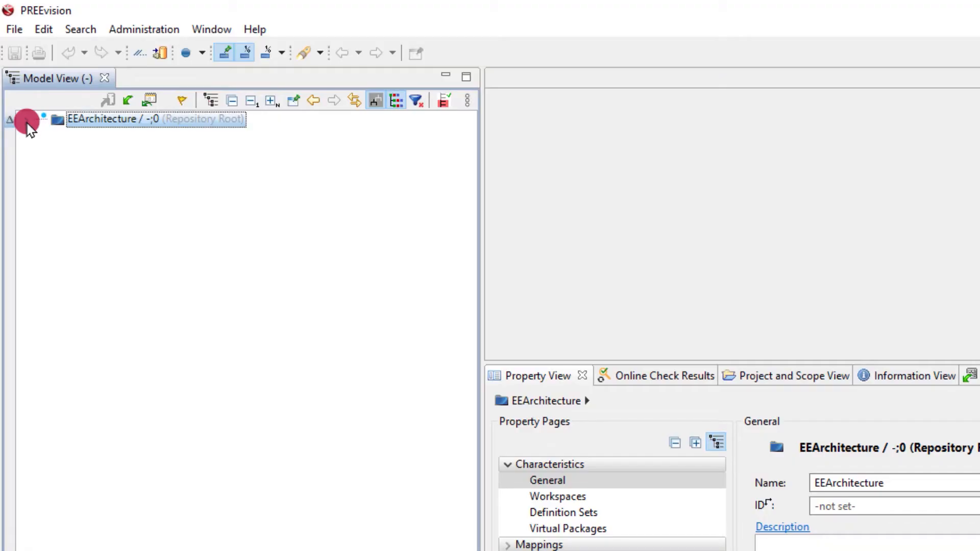
- Expand the repository tree to the Mapping package to add the LogicalArchitecture mappings package
{"action": "left_click", "coordinate": [9, 119]}
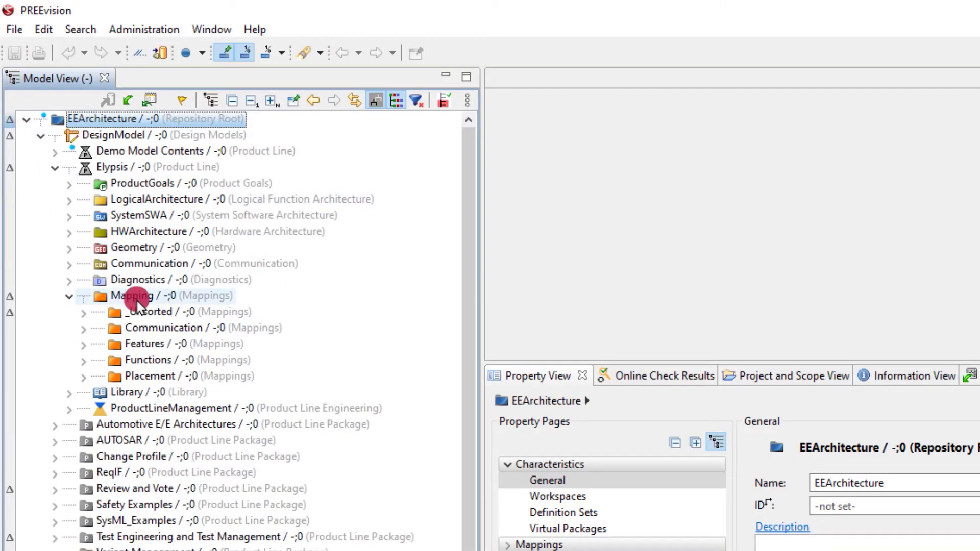
{"action": "left_click", "coordinate": [131, 295]}
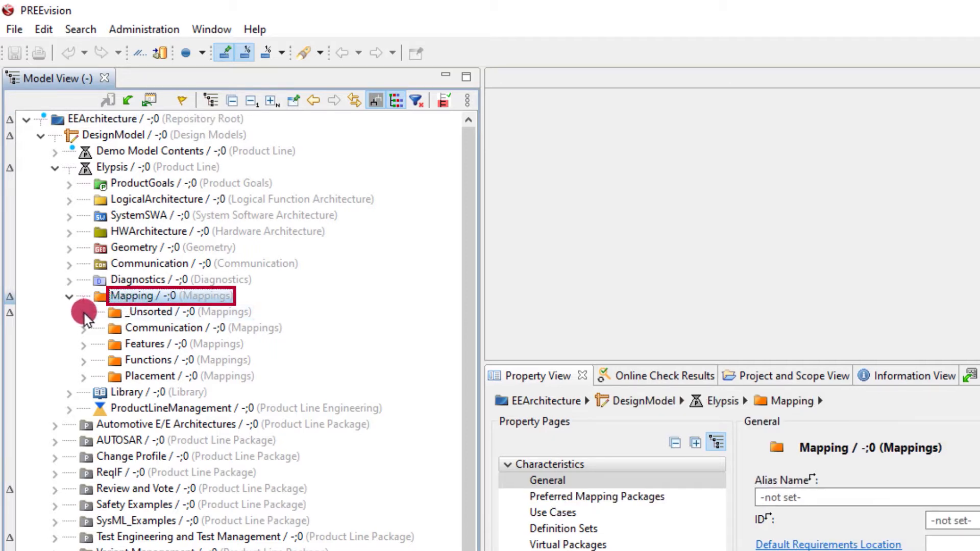
{"action": "left_click", "coordinate": [83, 312]}
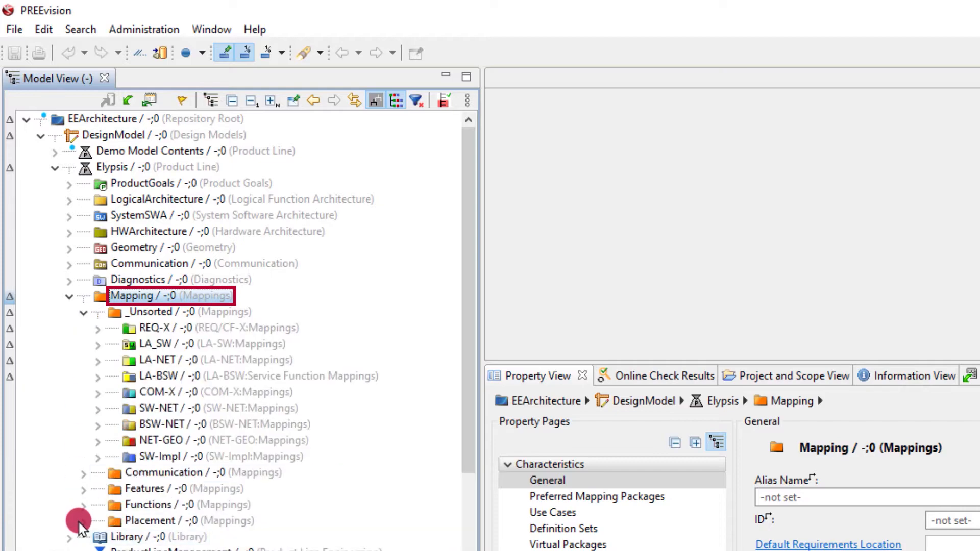
{"action": "right_click", "coordinate": [170, 295]}
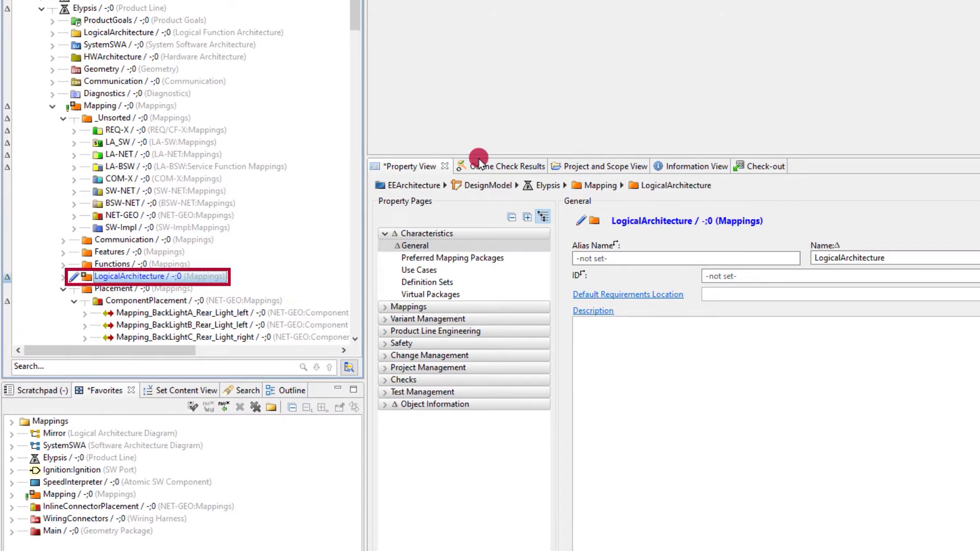
- Move LA_SW, LA-NET and LA-BSW into LogicalArchitecture, then select PWPaddlesRR from Favorites
{"action": "left_click", "coordinate": [120, 142]}
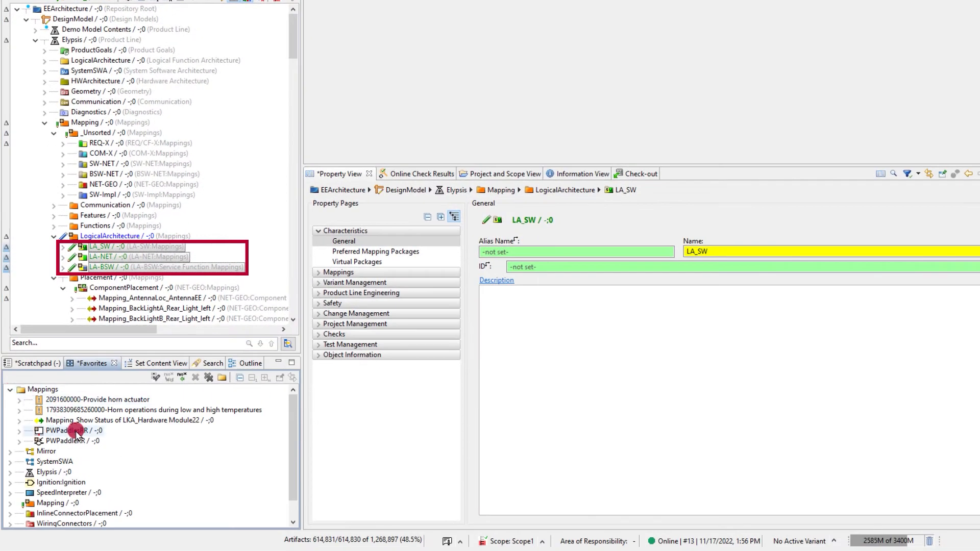
{"action": "left_click", "coordinate": [72, 440]}
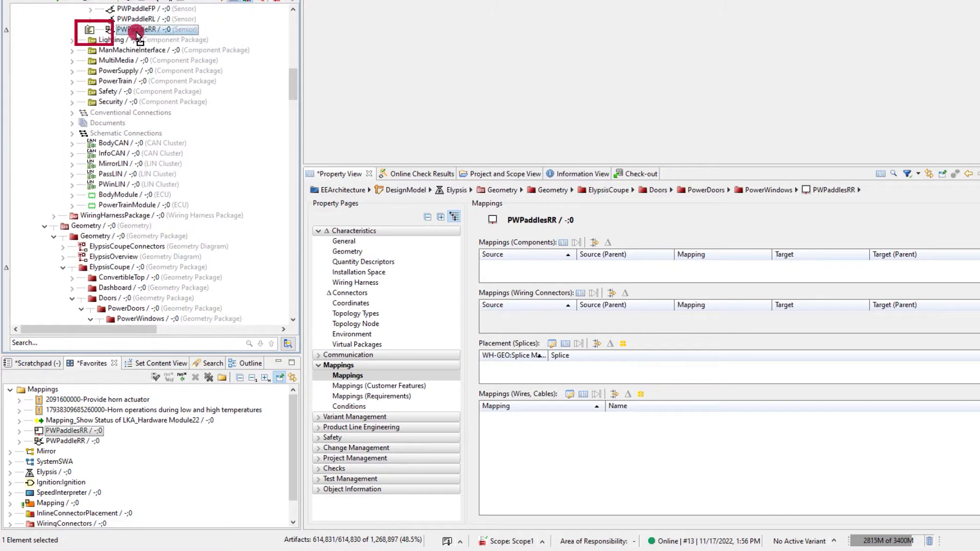
{"action": "left_click", "coordinate": [90, 30]}
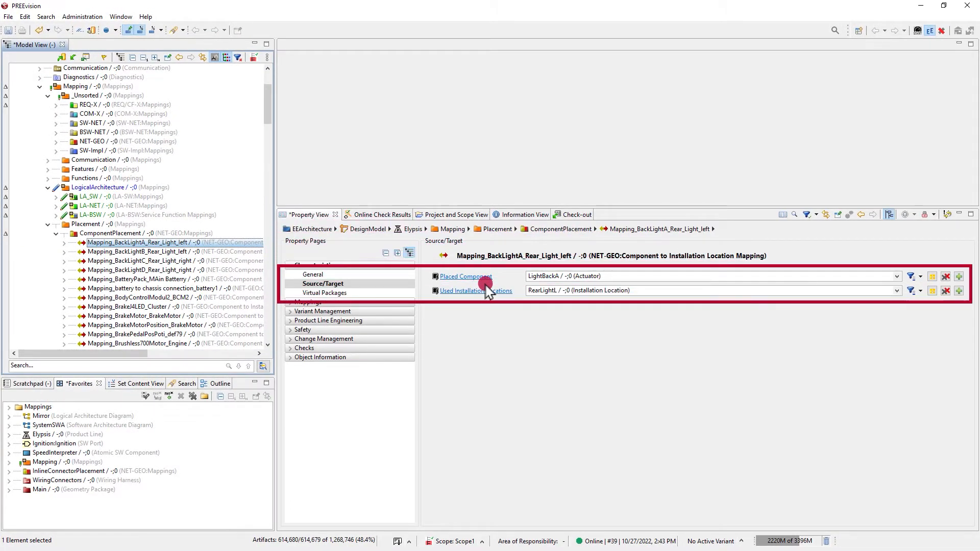
- Create an Antenna component-to-installation-location mapping with an Antenna_RearEntry connector mapping beneath it
{"action": "right_click", "coordinate": [112, 233]}
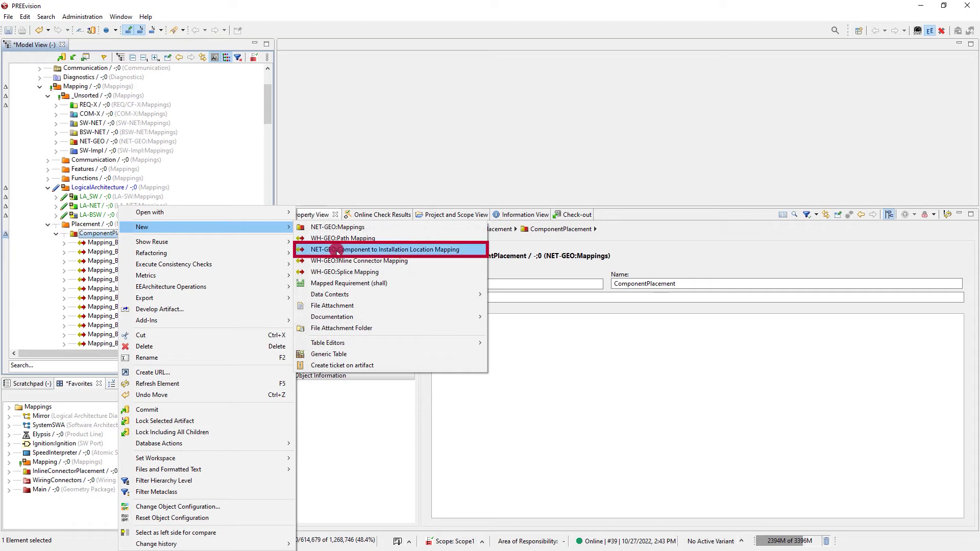
{"action": "left_click", "coordinate": [392, 250]}
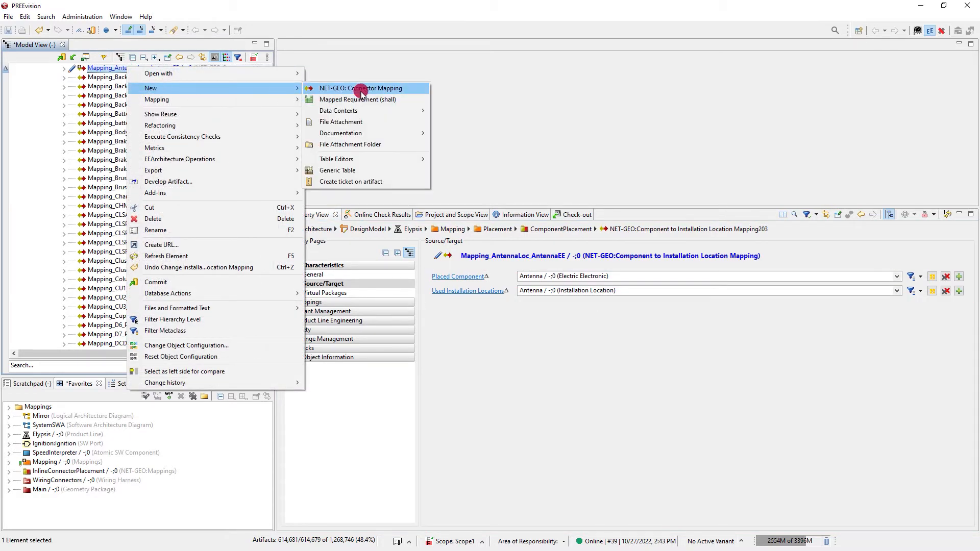
{"action": "left_click", "coordinate": [363, 88]}
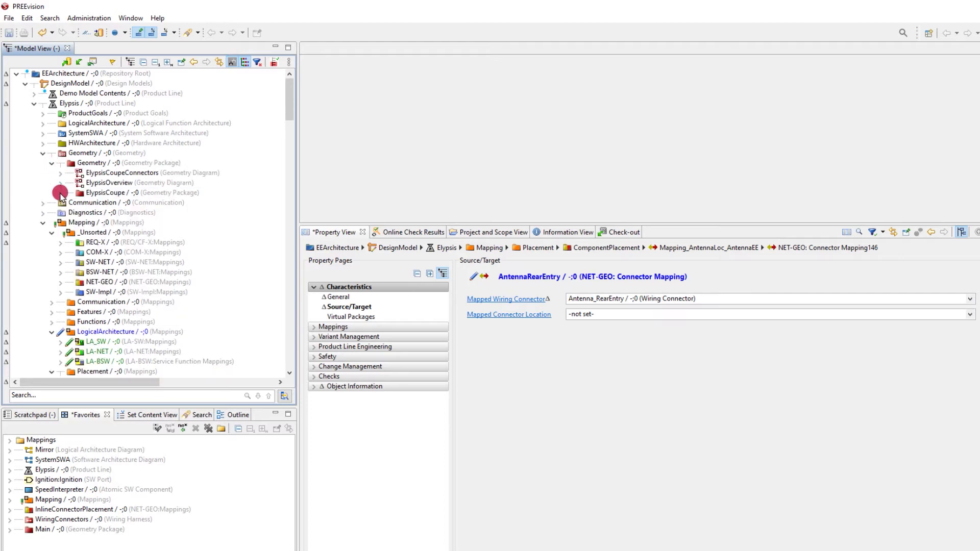
{"action": "scroll", "scroll_direction": "down", "scroll_amount": 3}
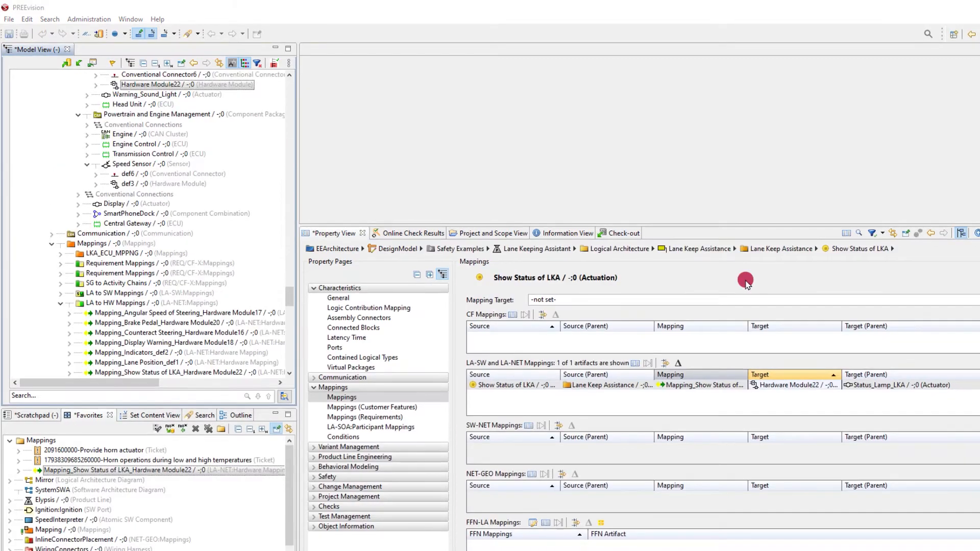
- Open the Mapping View listing all model mappings and filter which mapping types it shows
{"action": "left_click", "coordinate": [121, 19]}
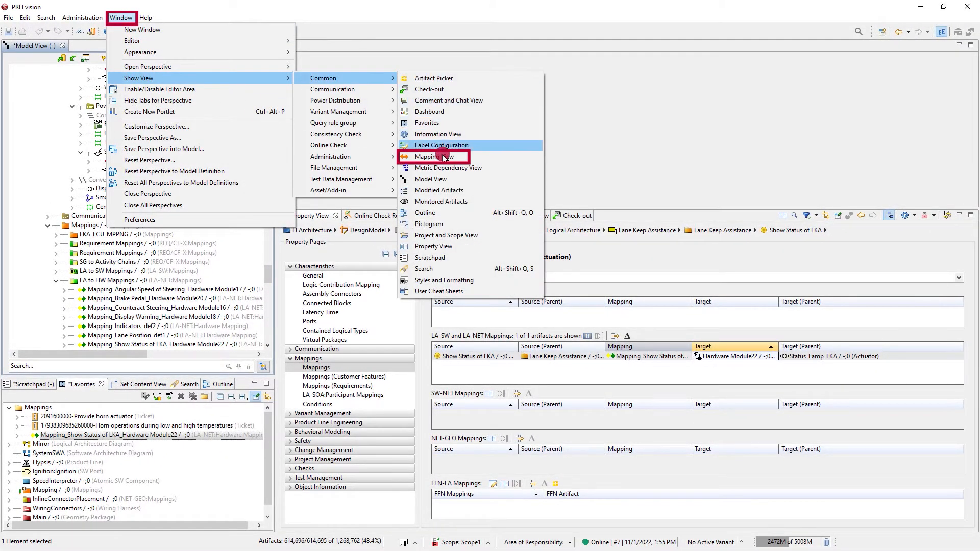
{"action": "left_click", "coordinate": [441, 156]}
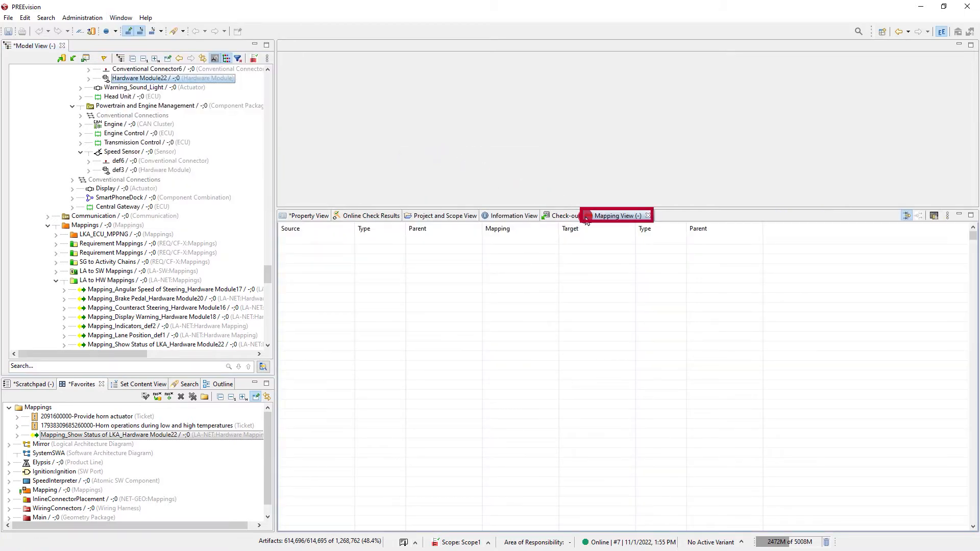
{"action": "left_click", "coordinate": [615, 215]}
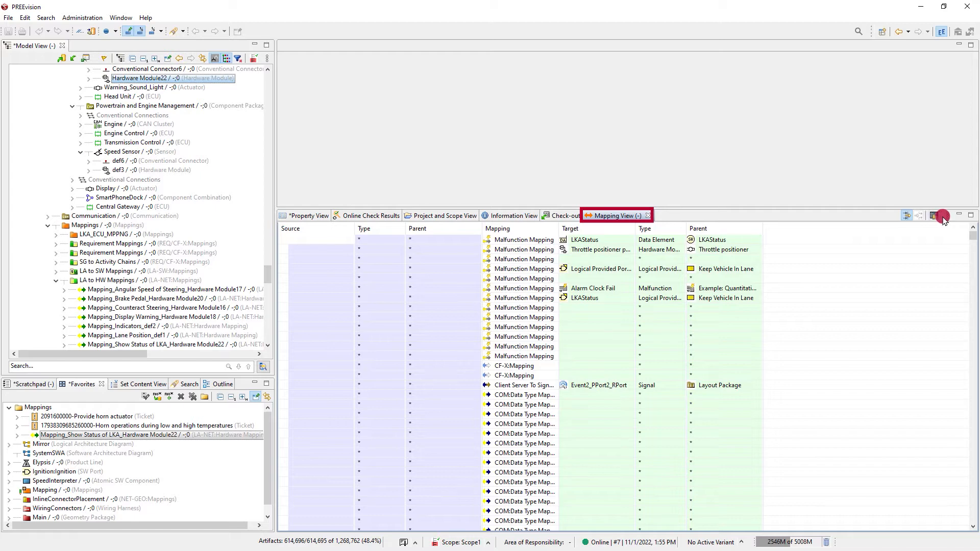
{"action": "left_click", "coordinate": [944, 216]}
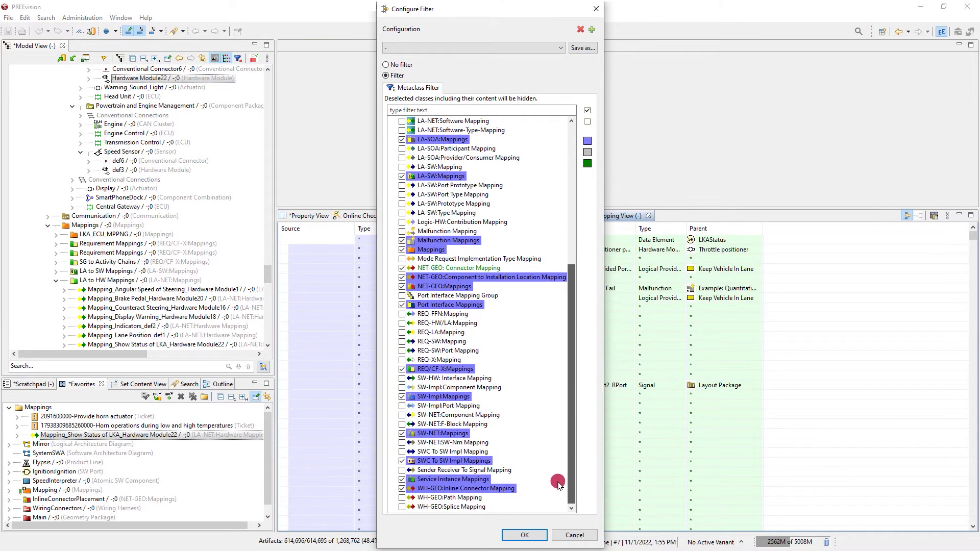
{"action": "left_click", "coordinate": [523, 535]}
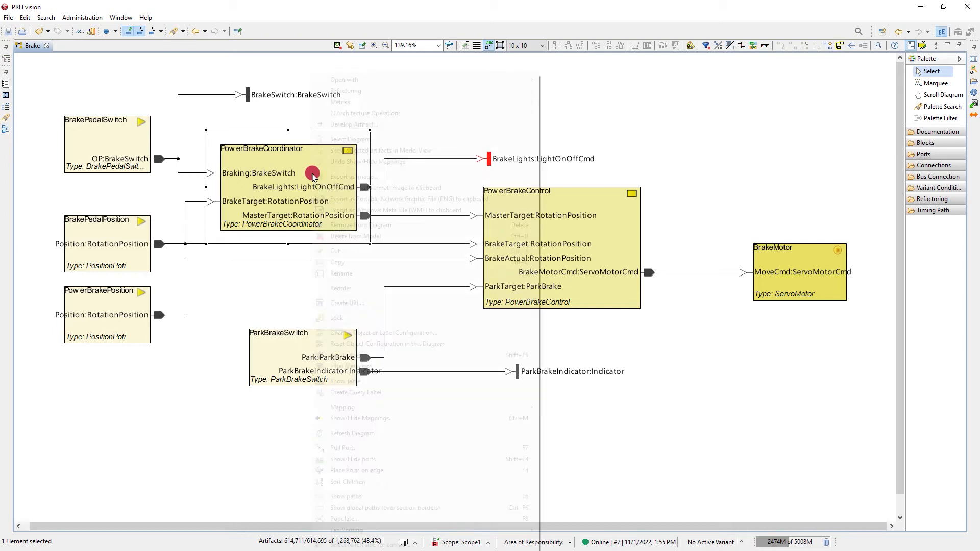
{"action": "left_click", "coordinate": [361, 418]}
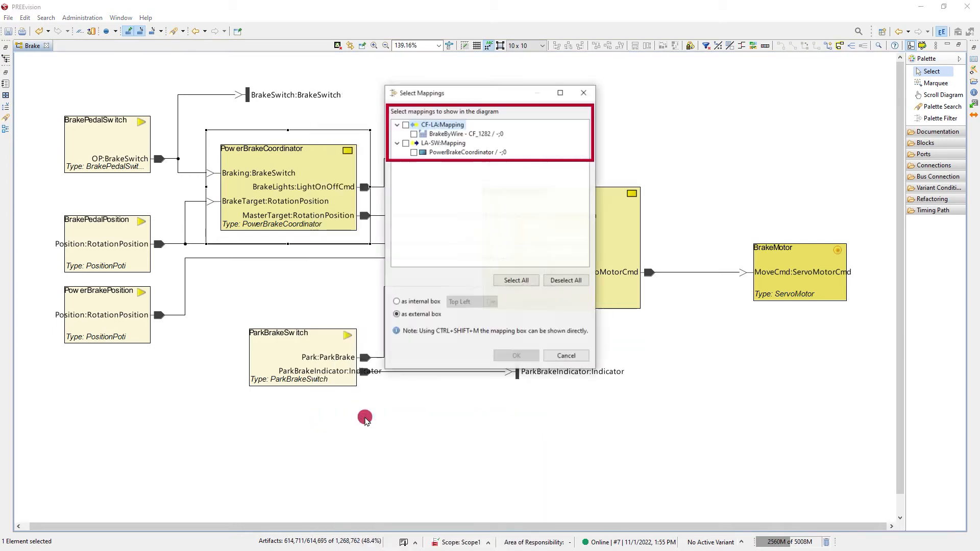
{"action": "left_click", "coordinate": [515, 280]}
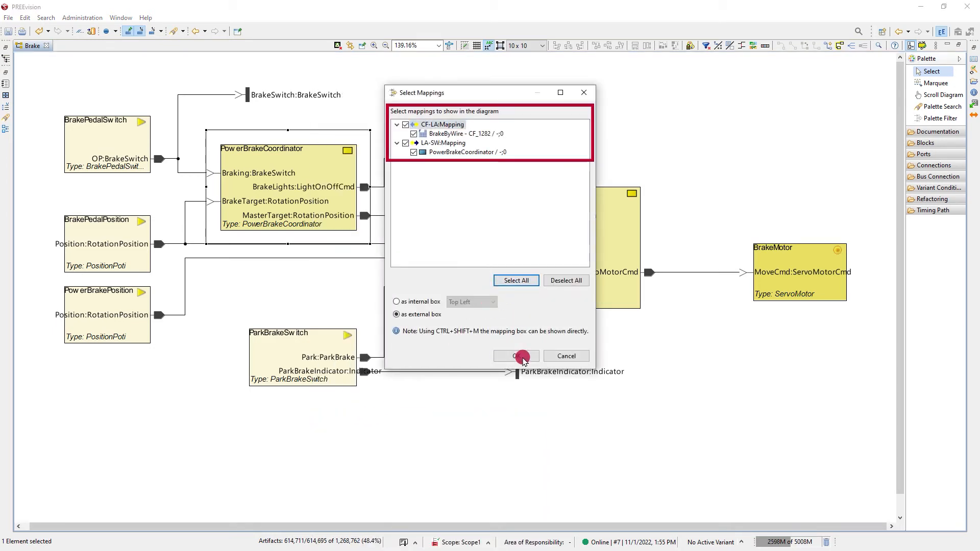
{"action": "left_click", "coordinate": [515, 356]}
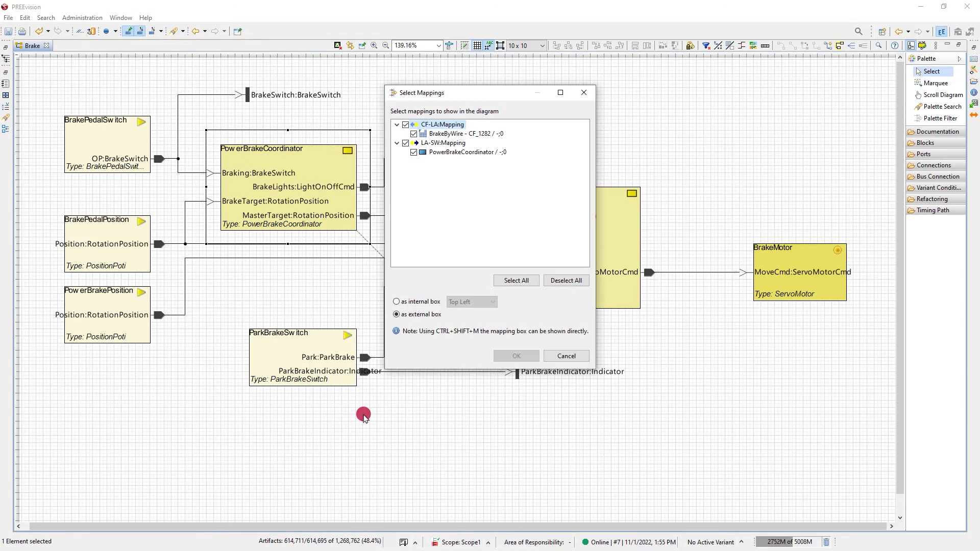
{"action": "left_click", "coordinate": [396, 301]}
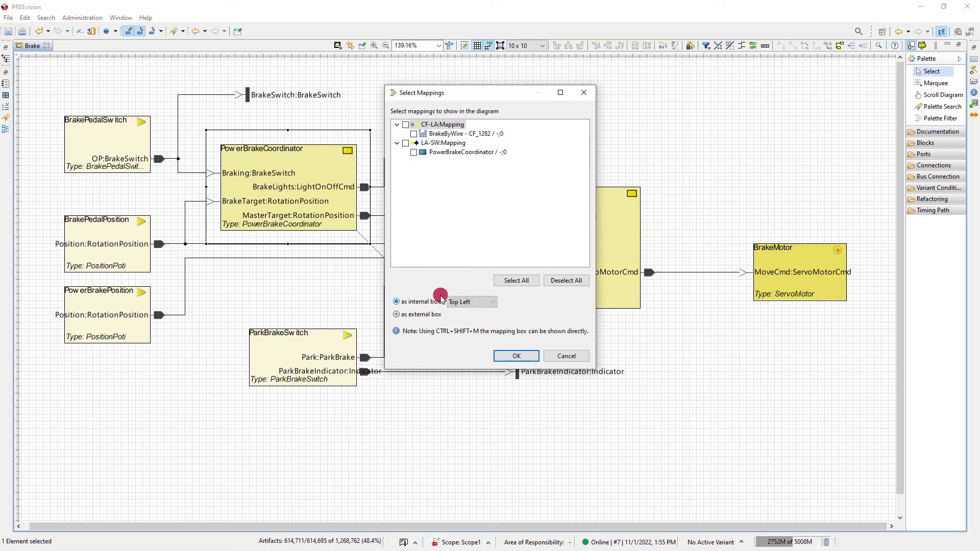
{"action": "left_click", "coordinate": [515, 356]}
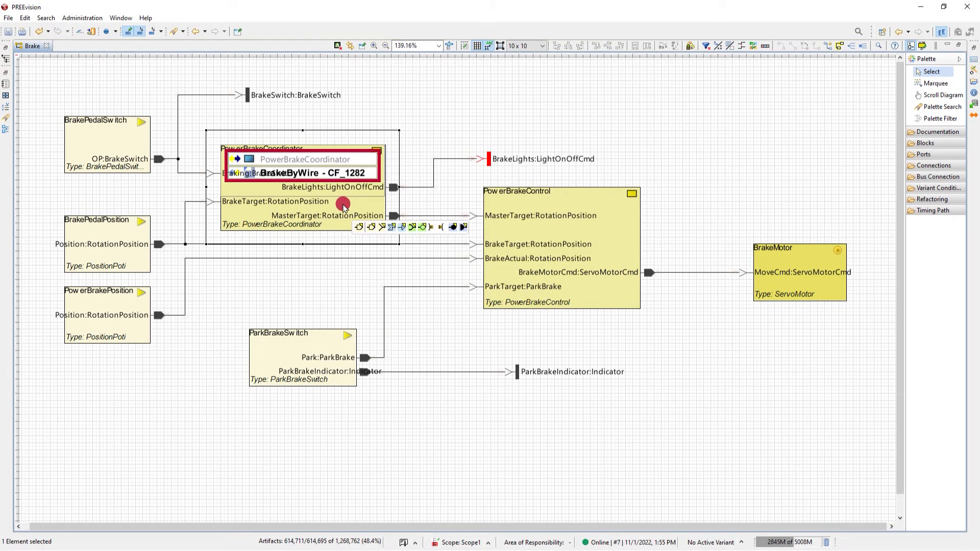
{"action": "key", "text": "ctrl+m"}
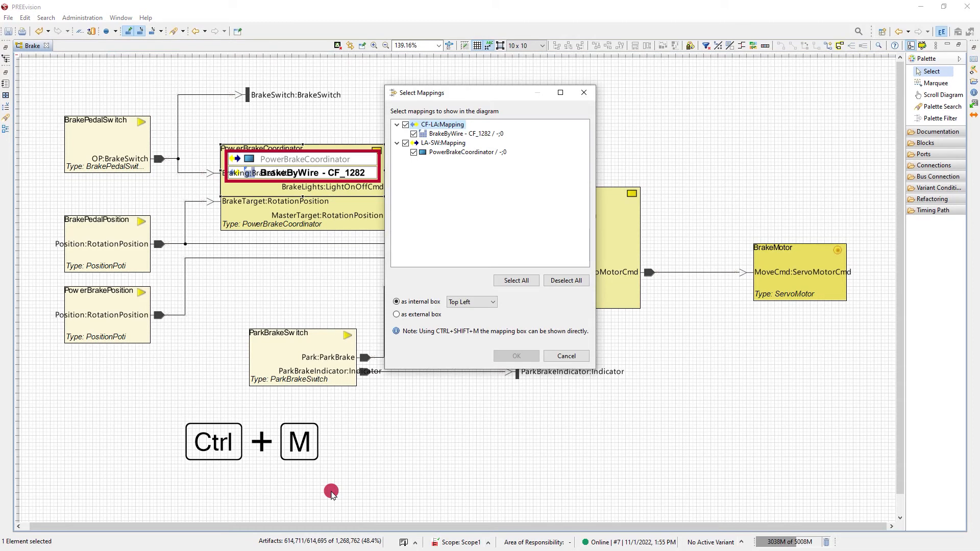
{"action": "mouse_move", "coordinate": [530, 300]}
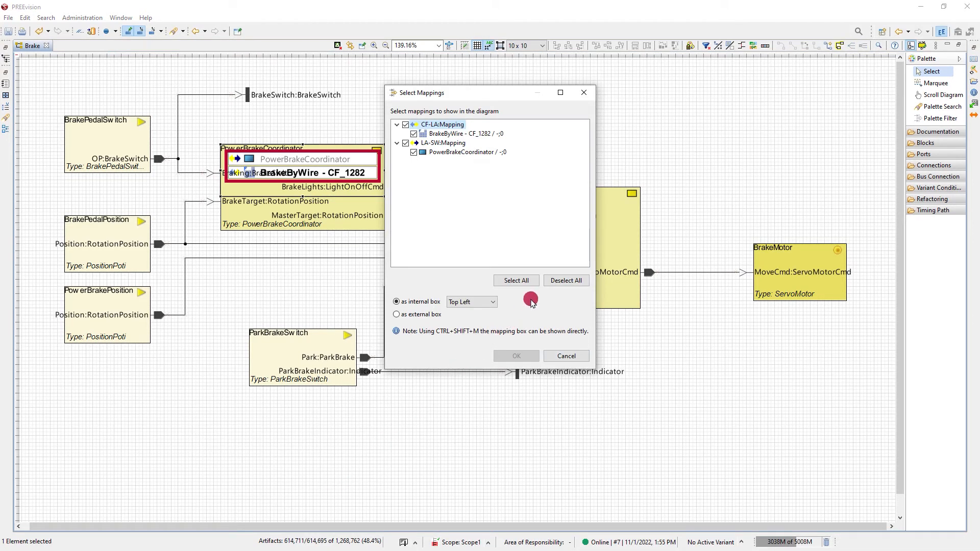
{"action": "left_click", "coordinate": [564, 280]}
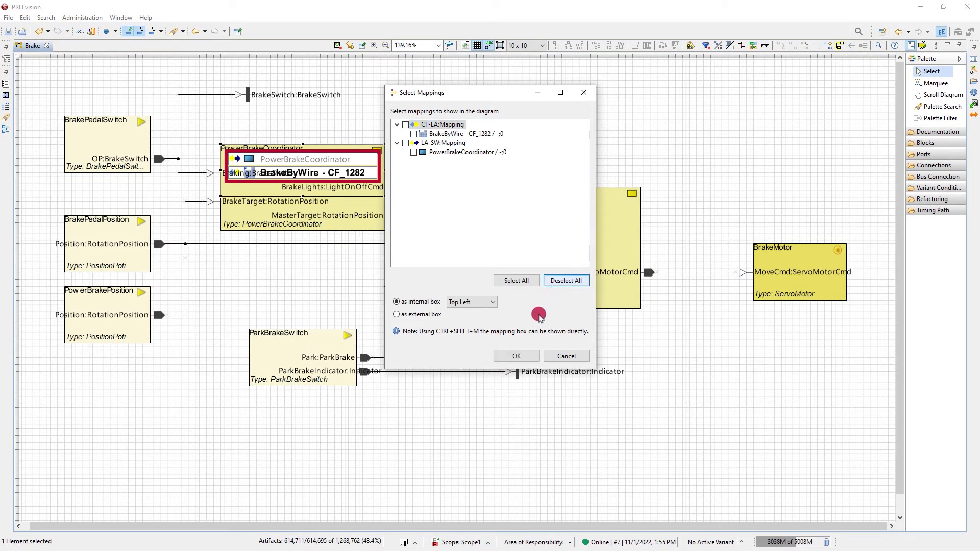
{"action": "left_click", "coordinate": [514, 356]}
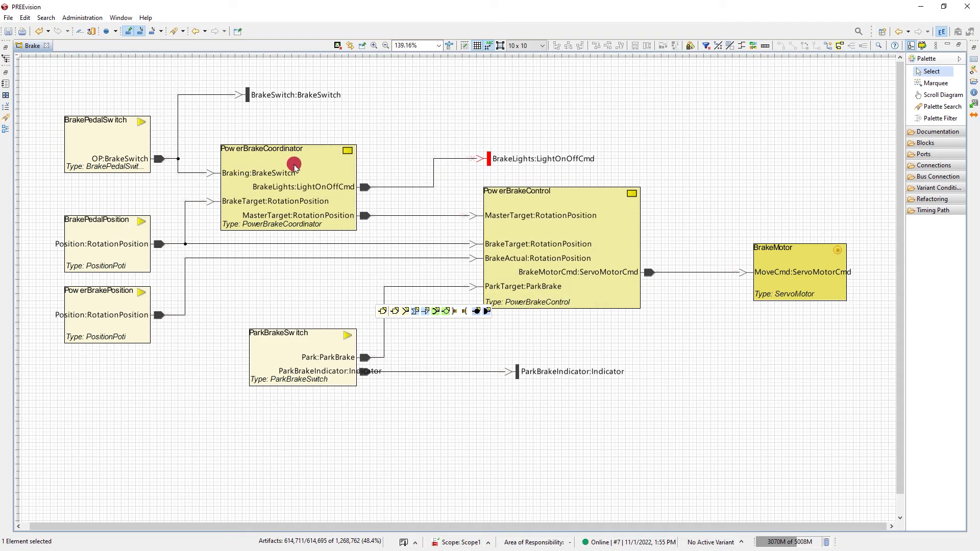
- Show PowerBrakeCoordinator's mapping box in the Brake diagram with Ctrl+Shift+M
{"action": "key", "text": "ctrl+shift+m"}
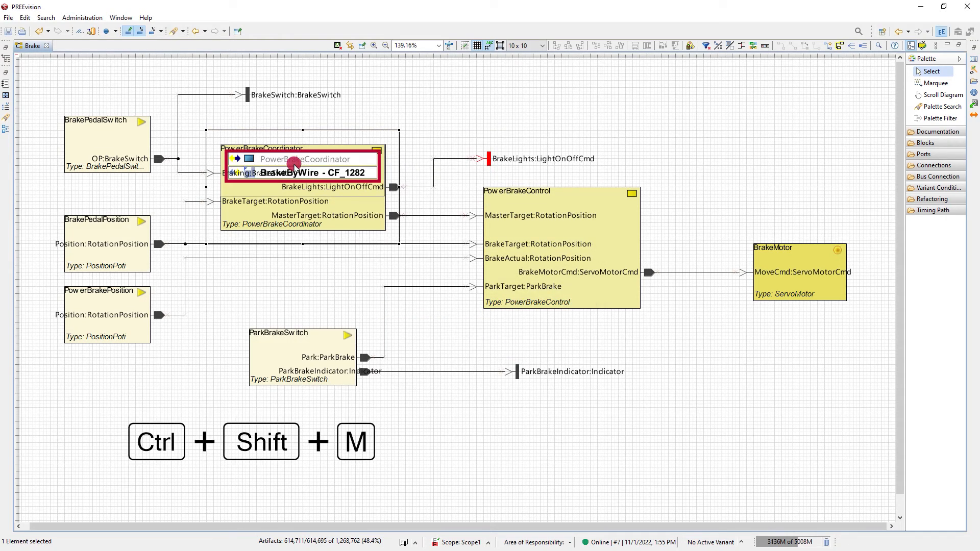
{"action": "key", "text": "ctrl+shift+m"}
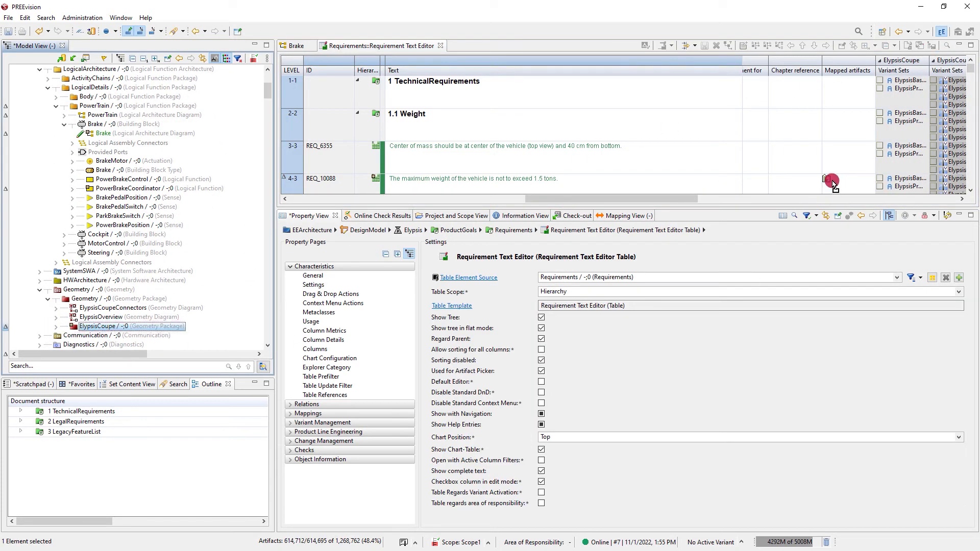
- Review REQ_10088's mappings page, then remove ElypsisCoupe from its mapped artifacts
{"action": "right_click", "coordinate": [831, 181]}
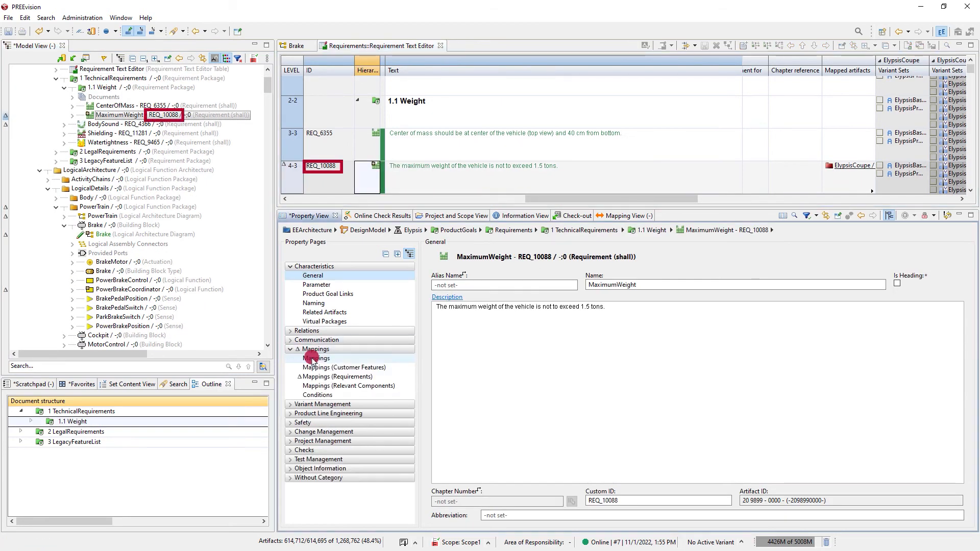
{"action": "left_click", "coordinate": [337, 376]}
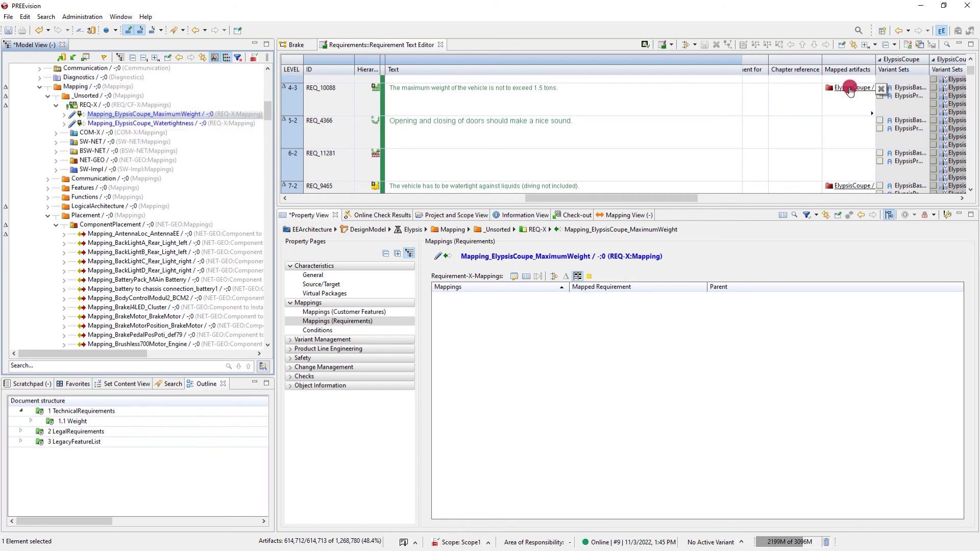
{"action": "left_click", "coordinate": [848, 88]}
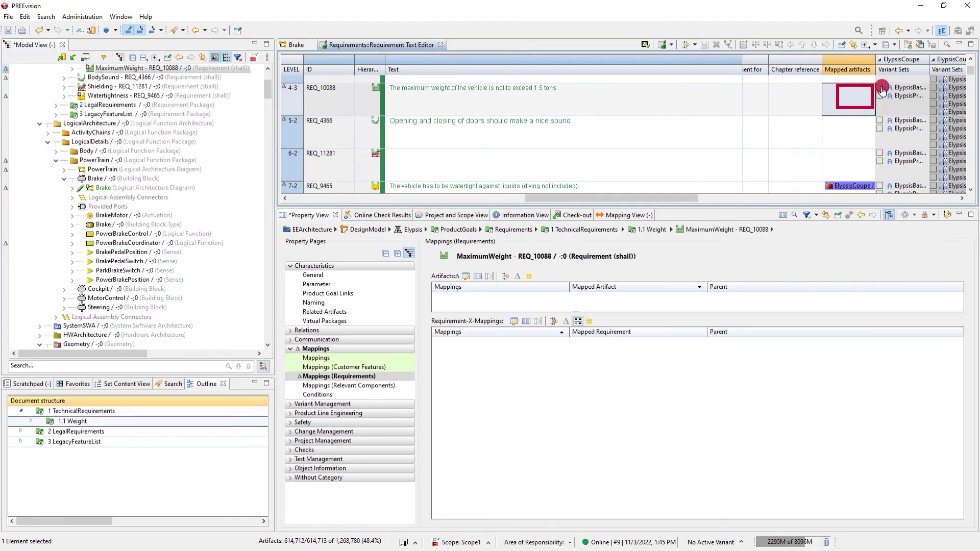